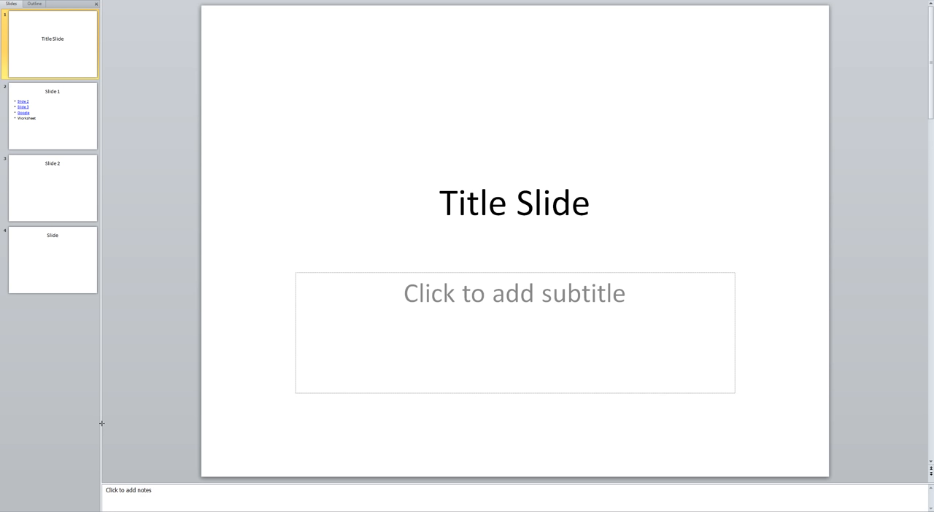
{"action": "mouse_move", "coordinate": [108, 427]}
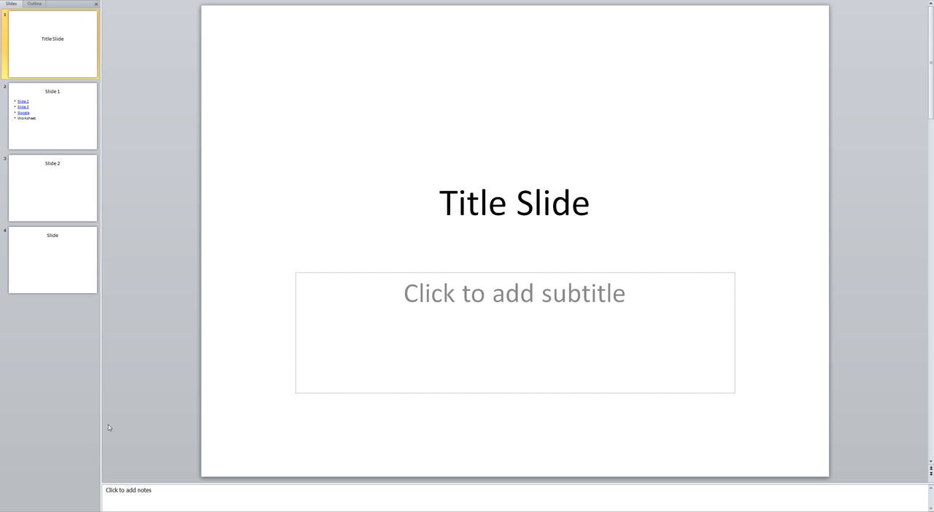
{"action": "mouse_move", "coordinate": [62, 188]}
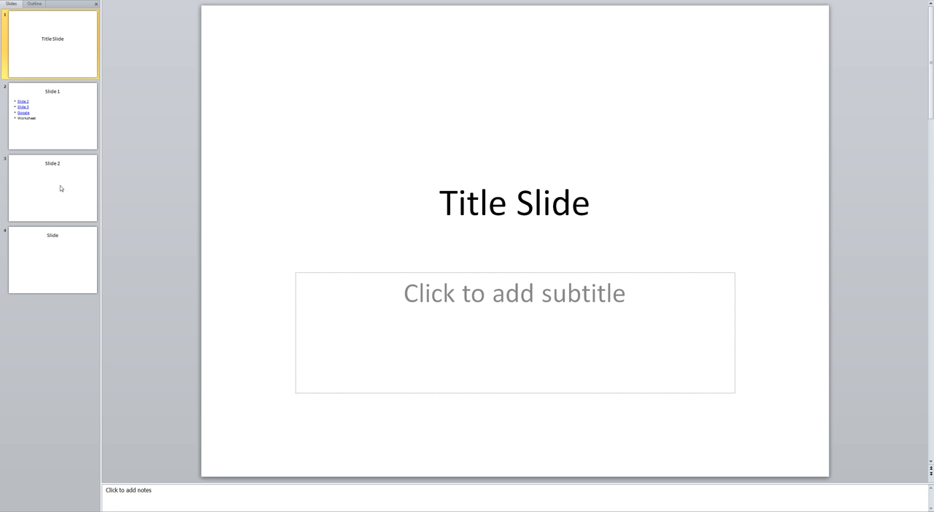
{"action": "mouse_move", "coordinate": [427, 244]}
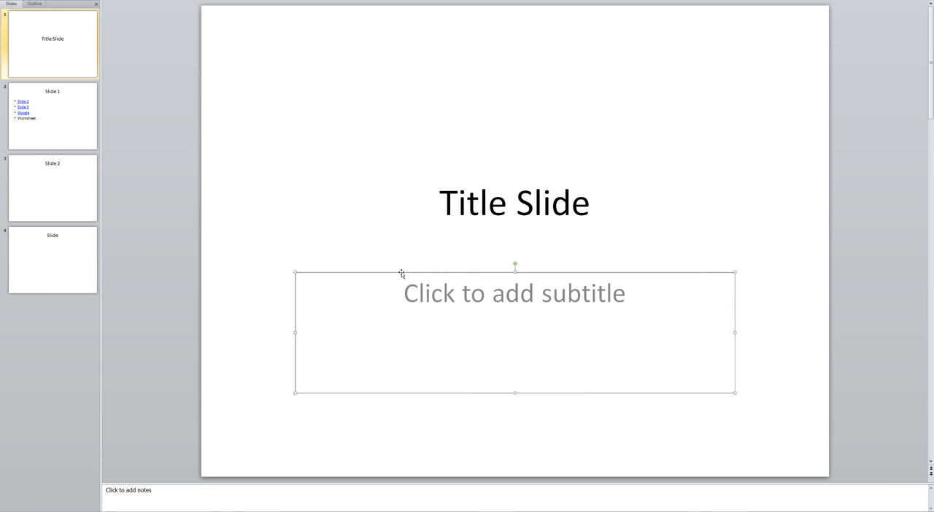
Step: Delete the empty subtitle placeholder from the title slide
{"action": "left_click", "coordinate": [402, 276]}
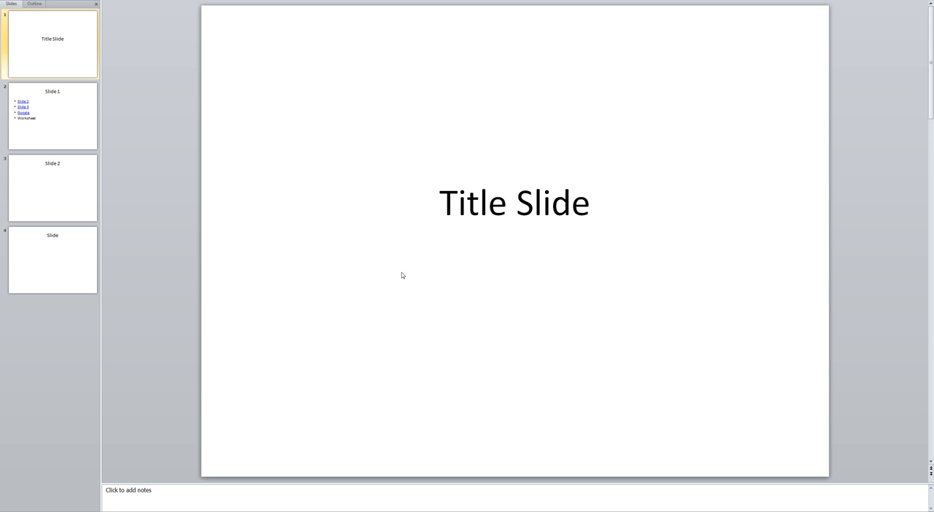
{"action": "mouse_move", "coordinate": [172, 70]}
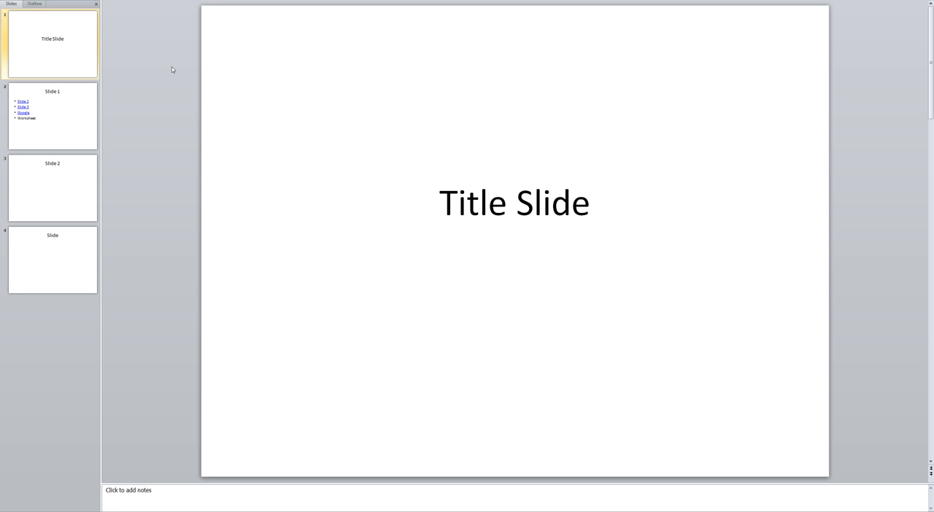
{"action": "mouse_move", "coordinate": [140, 27]}
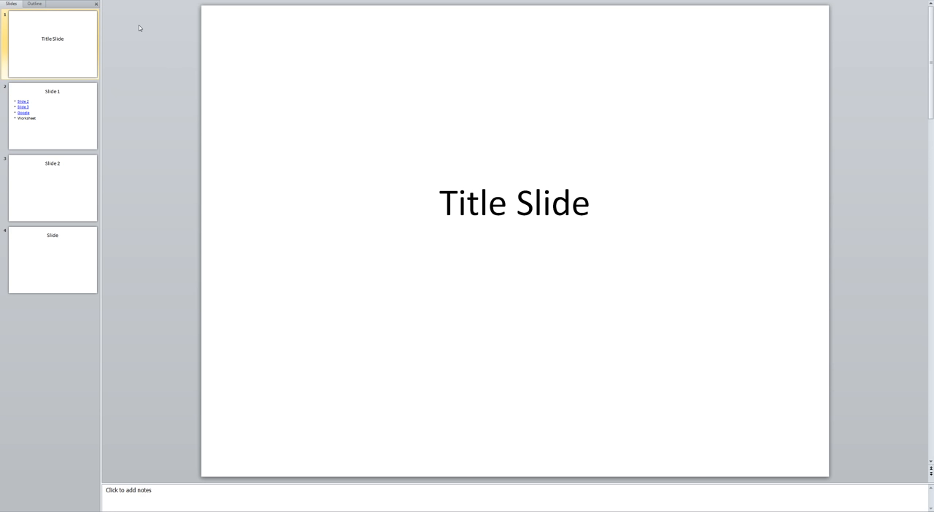
{"action": "mouse_move", "coordinate": [125, 20]}
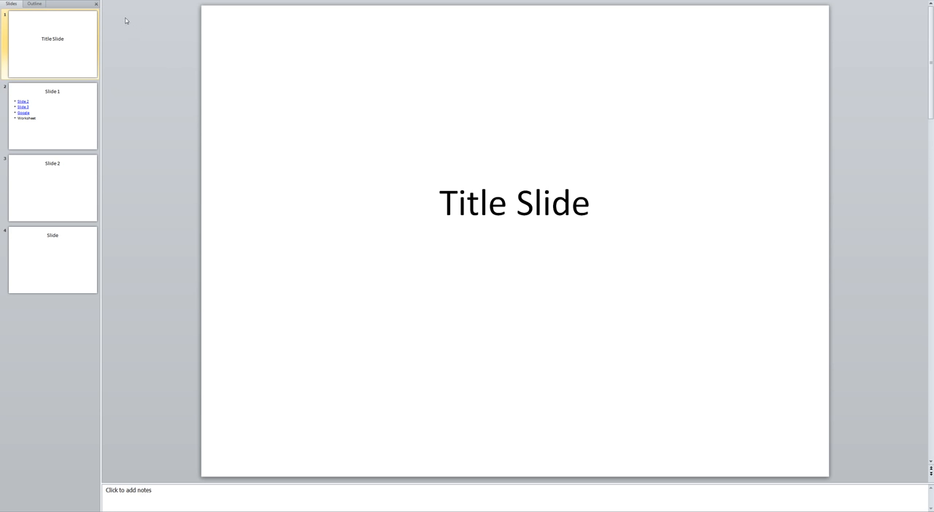
{"action": "mouse_move", "coordinate": [125, 20]}
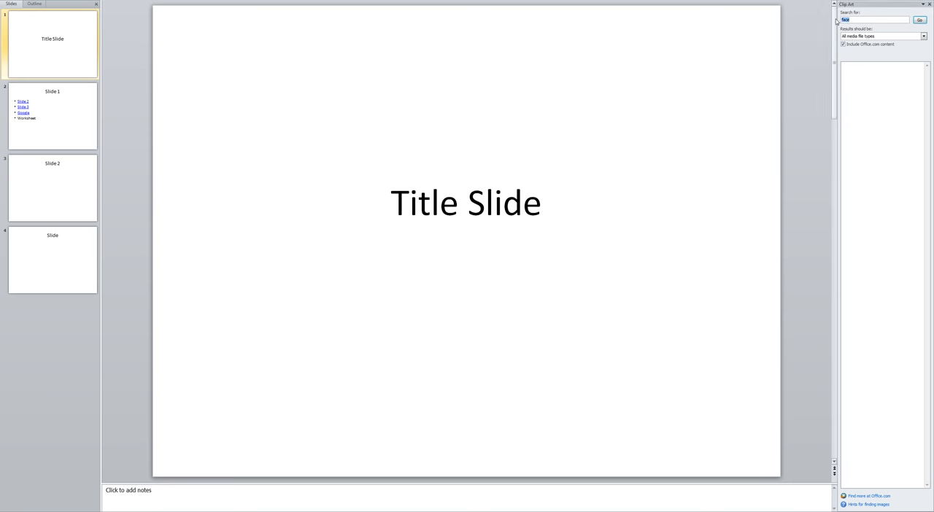
Step: Search the clip art for 'frog', insert the crowned frog on a lily pad and a sitting frog beside it
{"action": "left_click", "coordinate": [919, 21]}
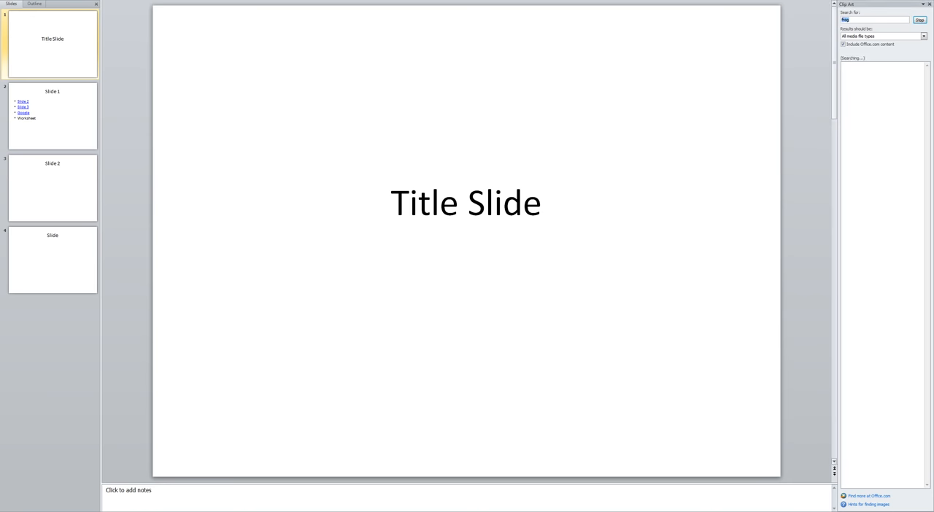
{"action": "left_click", "coordinate": [919, 20]}
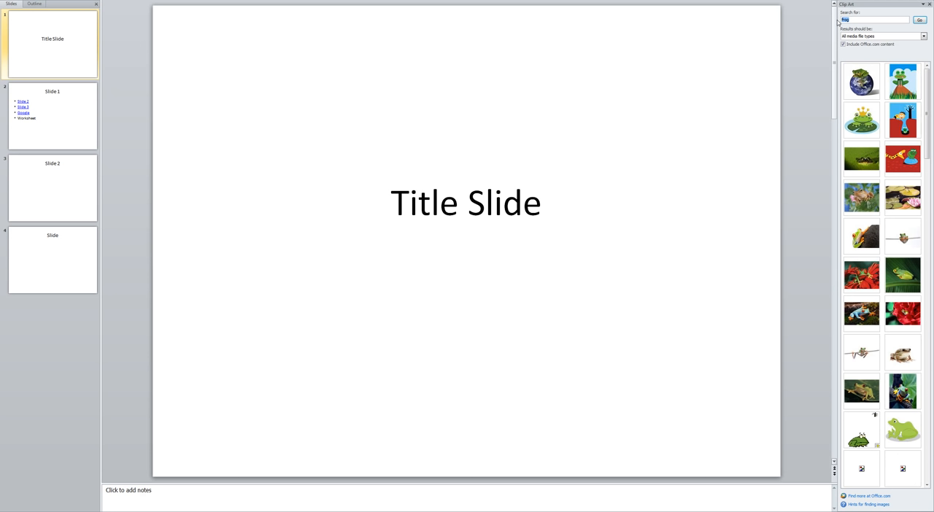
{"action": "left_click", "coordinate": [861, 120]}
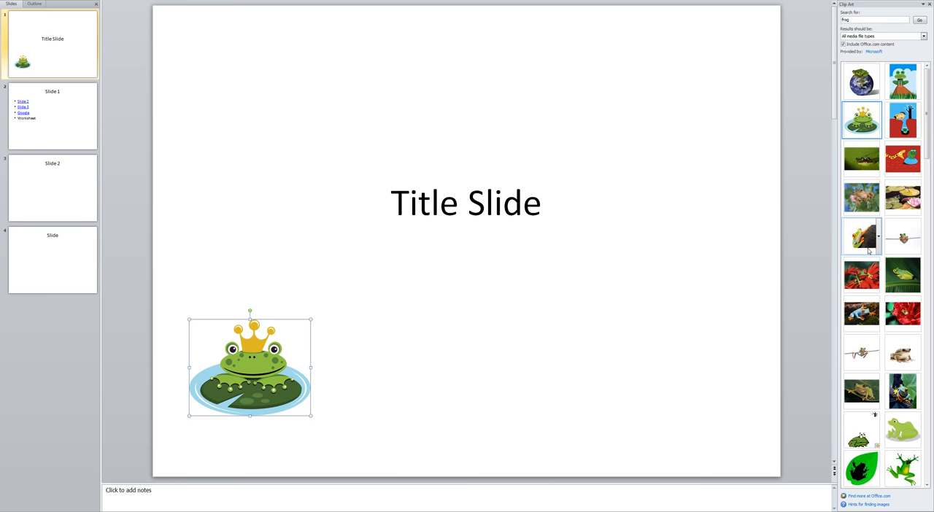
{"action": "mouse_move", "coordinate": [861, 430]}
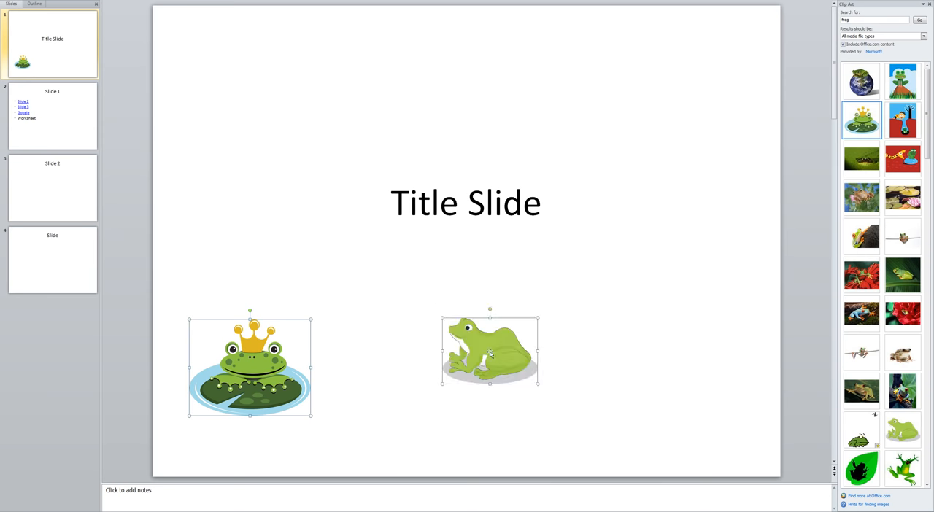
{"action": "left_click_drag", "start_coordinate": [249, 364], "coordinate": [168, 386]}
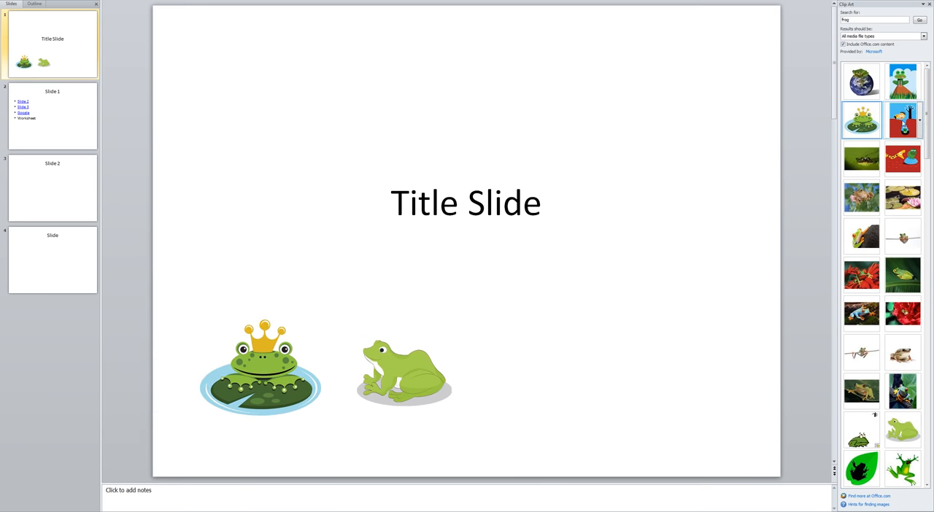
Step: Insert the frog and snake picture and arrange the three frogs in a row along the bottom
{"action": "left_click", "coordinate": [902, 159]}
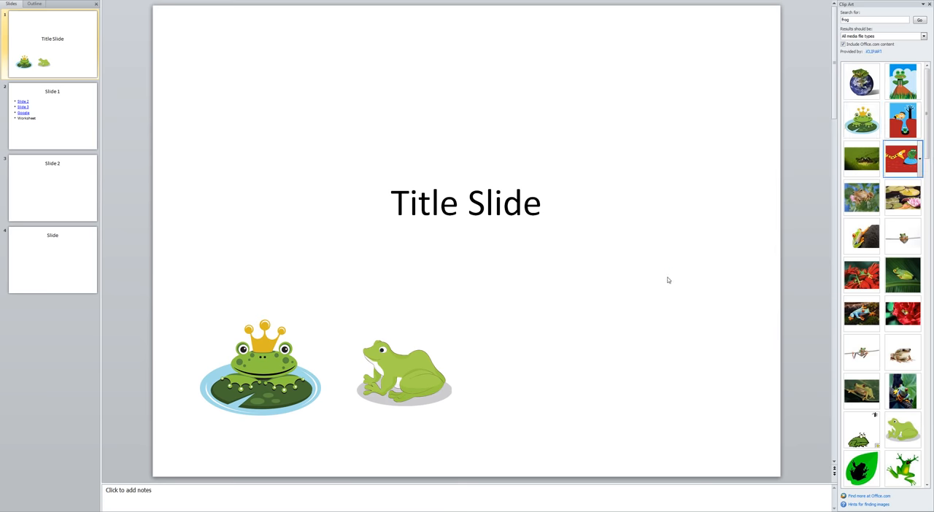
{"action": "left_click", "coordinate": [902, 160]}
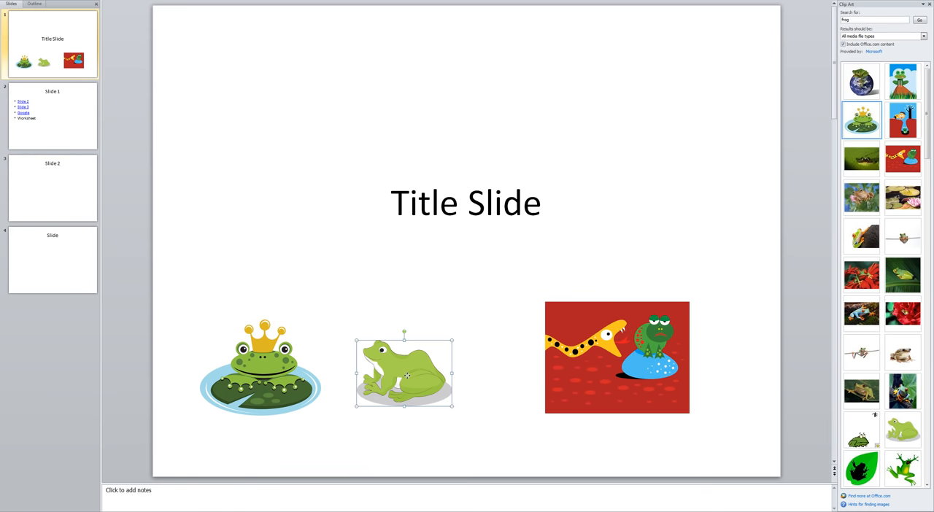
{"action": "left_click_drag", "start_coordinate": [404, 372], "coordinate": [441, 368]}
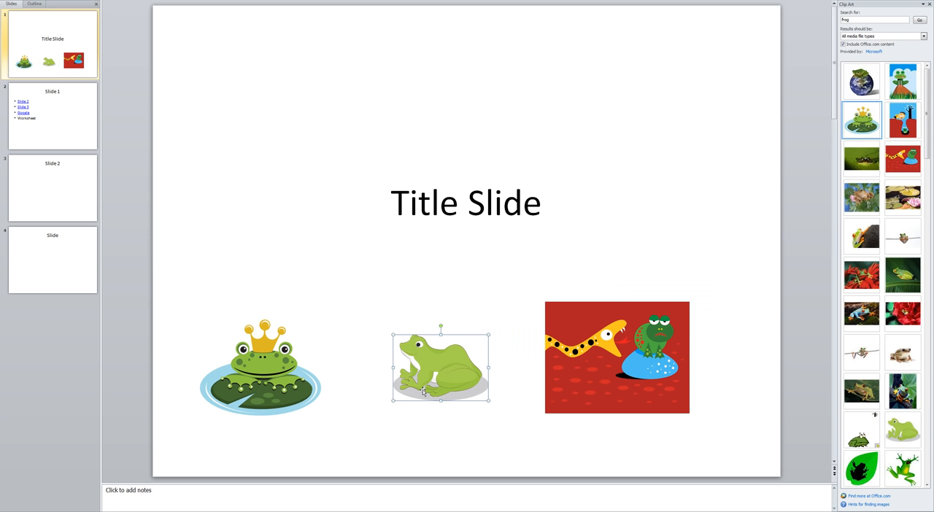
{"action": "left_click", "coordinate": [429, 264]}
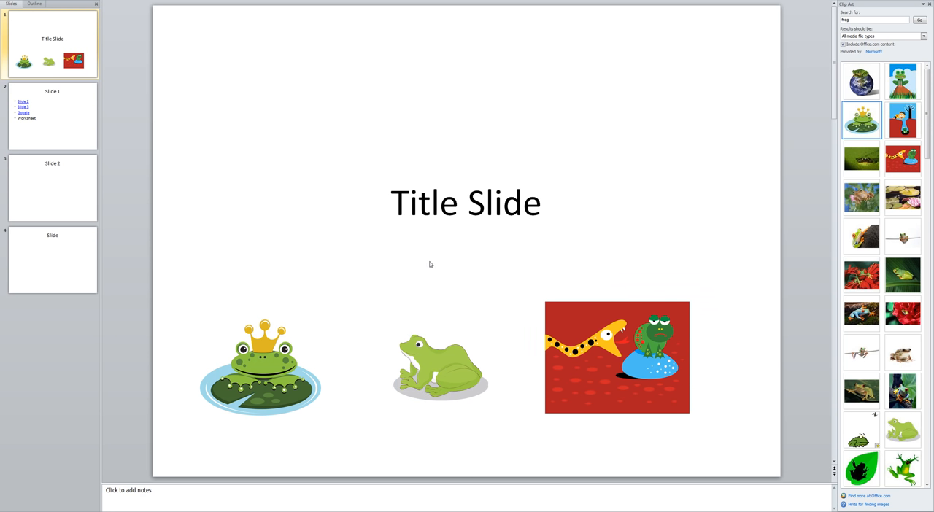
{"action": "mouse_move", "coordinate": [301, 334]}
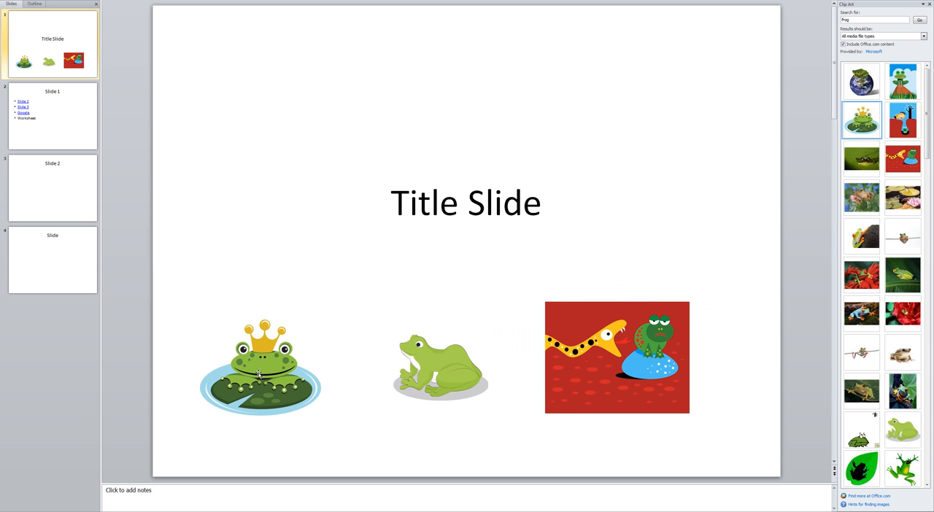
{"action": "mouse_move", "coordinate": [283, 374]}
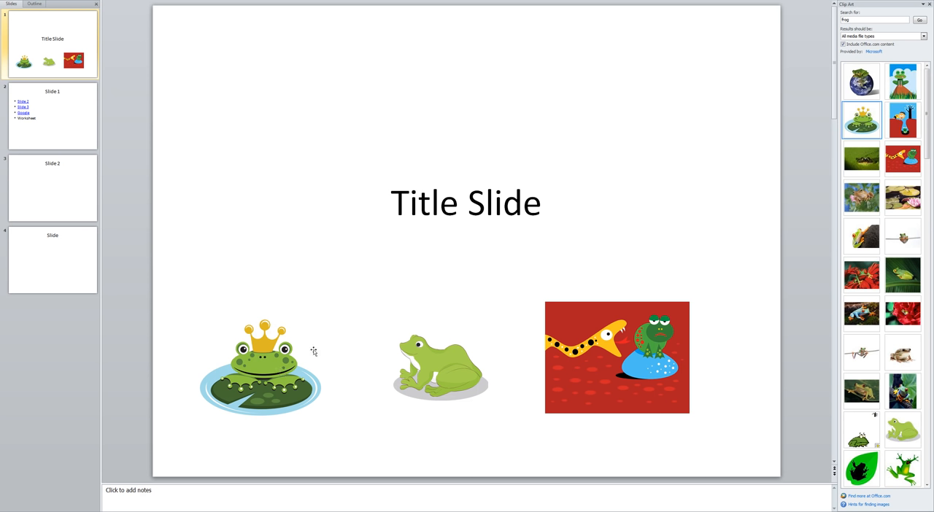
{"action": "mouse_move", "coordinate": [298, 251]}
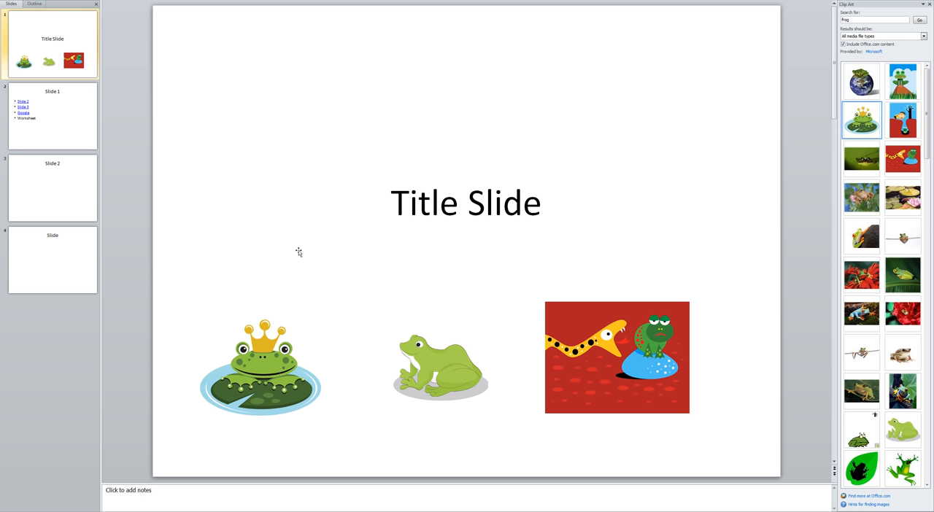
{"action": "mouse_move", "coordinate": [272, 367]}
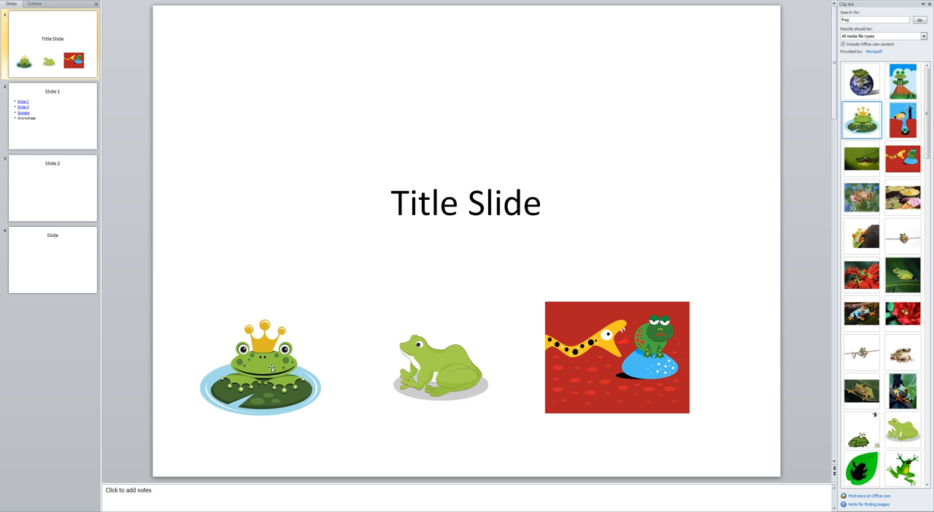
{"action": "left_click", "coordinate": [259, 368]}
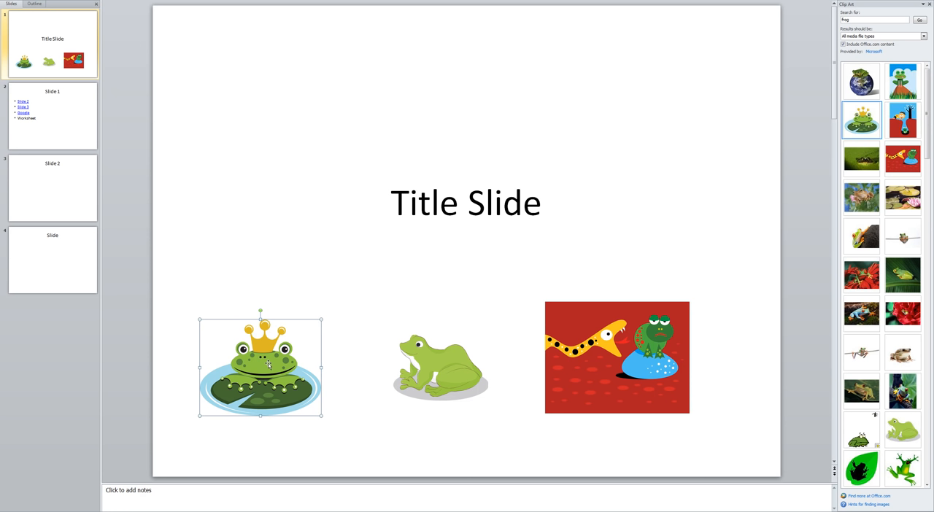
{"action": "mouse_move", "coordinate": [179, 99]}
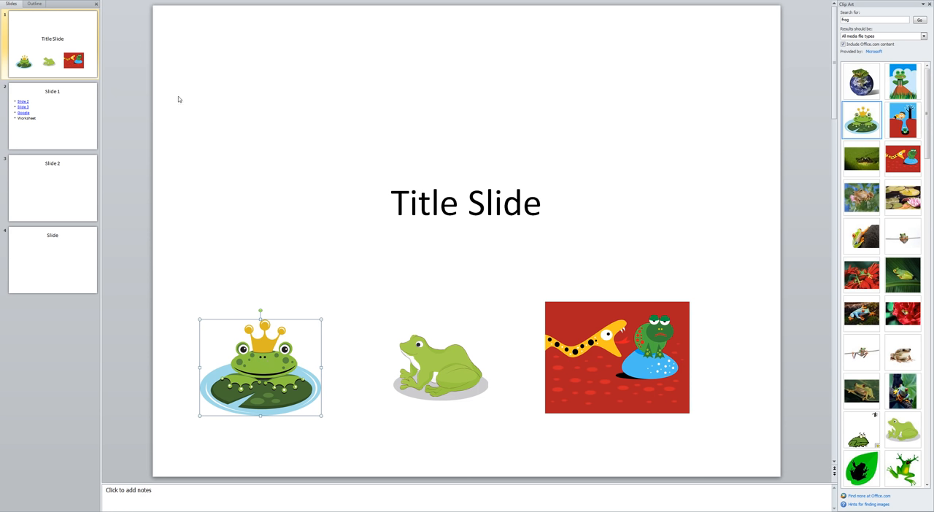
{"action": "mouse_move", "coordinate": [265, 368]}
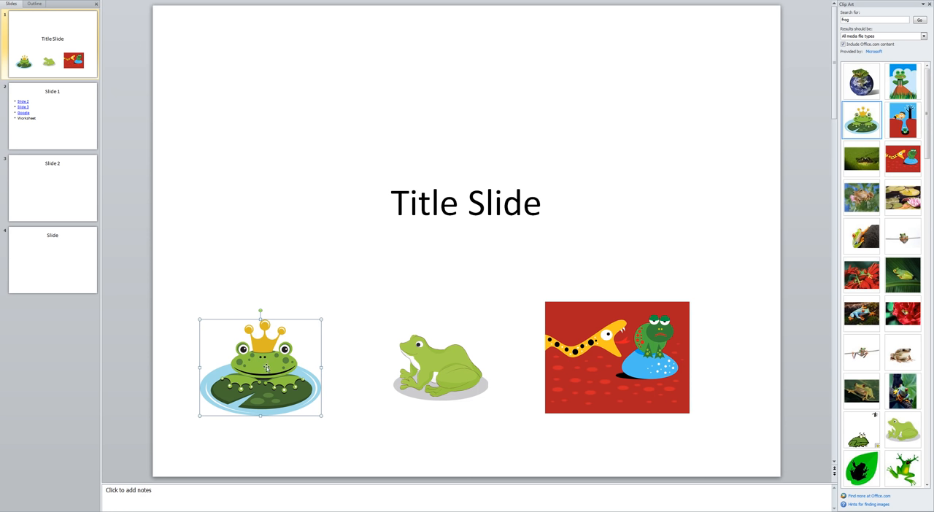
{"action": "mouse_move", "coordinate": [281, 338]}
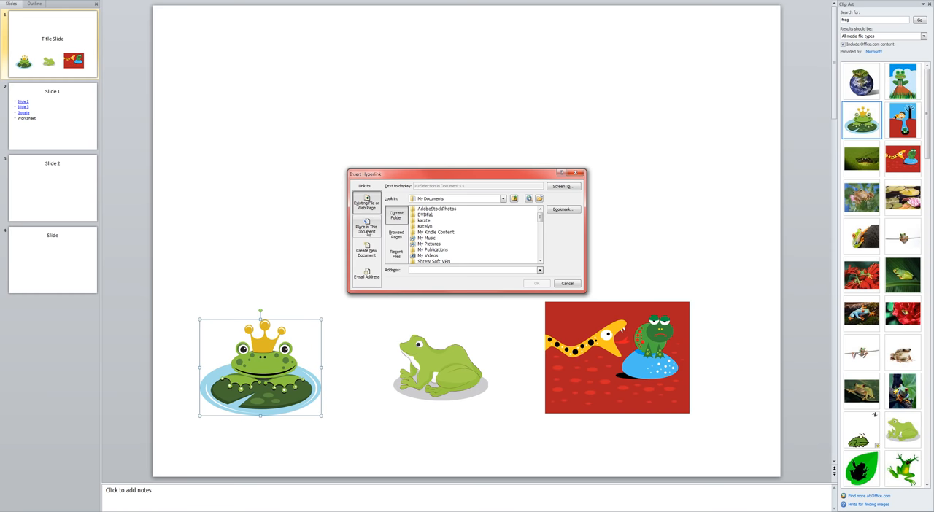
{"action": "left_click", "coordinate": [367, 228]}
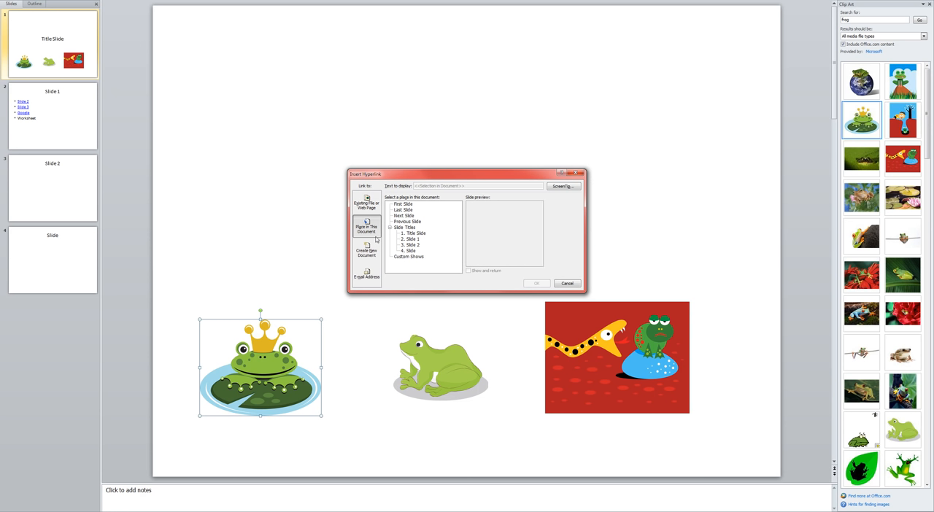
{"action": "mouse_move", "coordinate": [412, 257]}
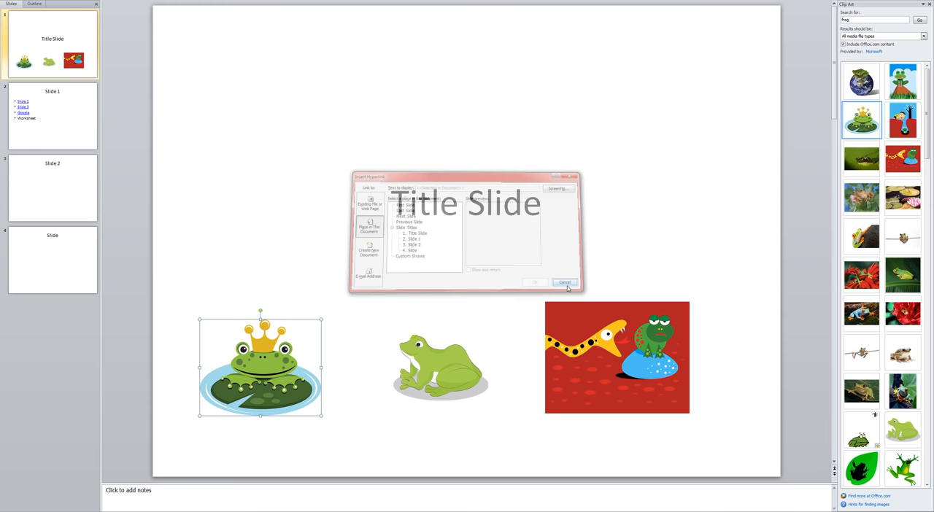
{"action": "left_click", "coordinate": [565, 283]}
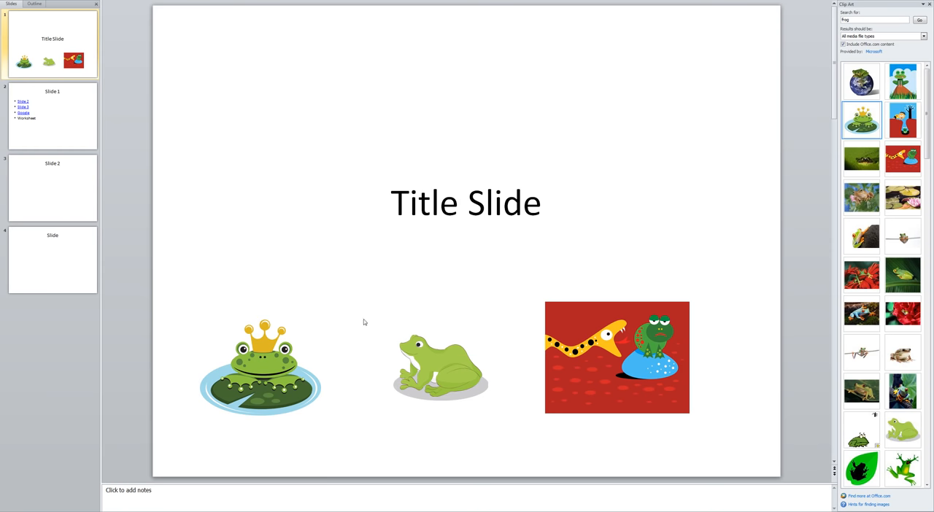
Step: Hyperlink the crowned frog picture to Slide 1 via Place in This Document
{"action": "left_click", "coordinate": [260, 367]}
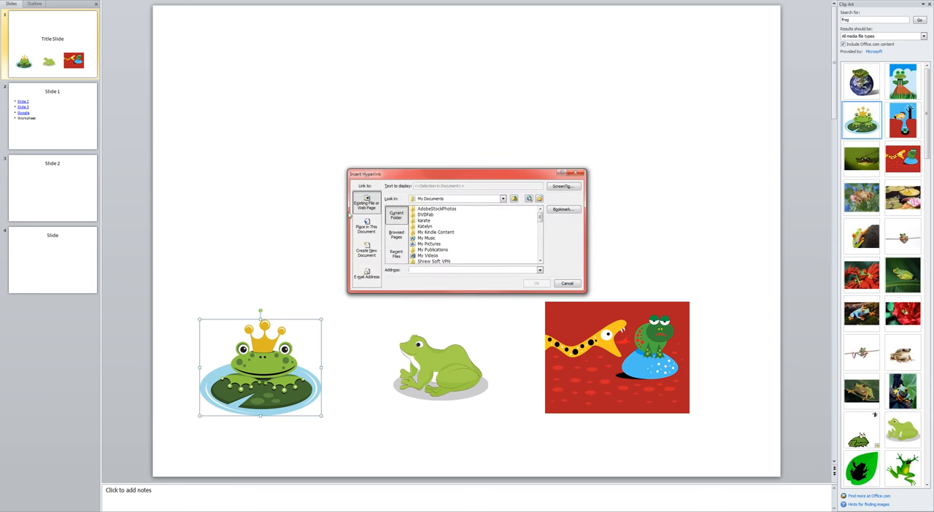
{"action": "left_click", "coordinate": [367, 228]}
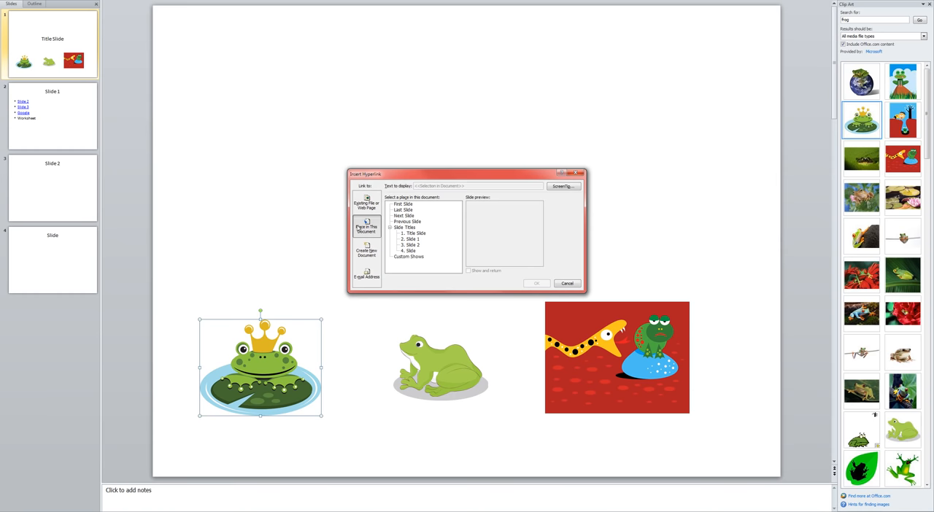
{"action": "left_click", "coordinate": [411, 240]}
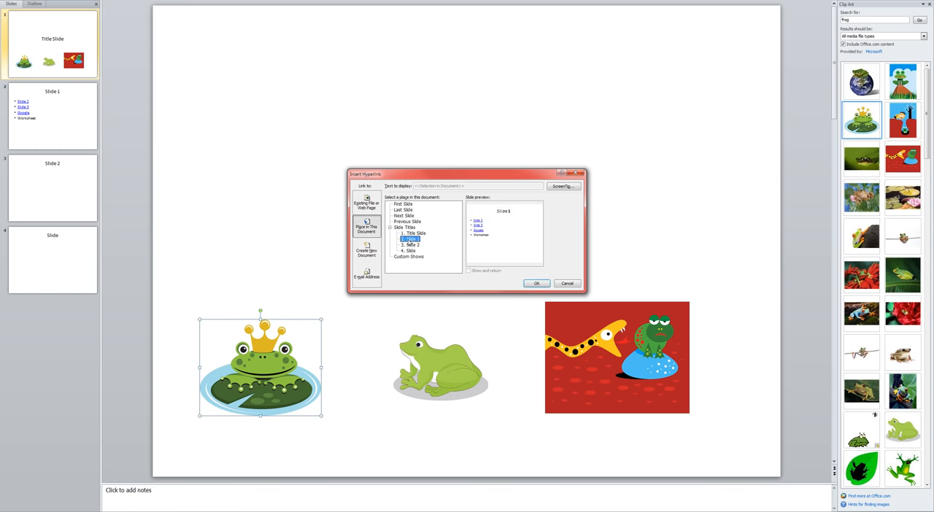
{"action": "left_click", "coordinate": [537, 283]}
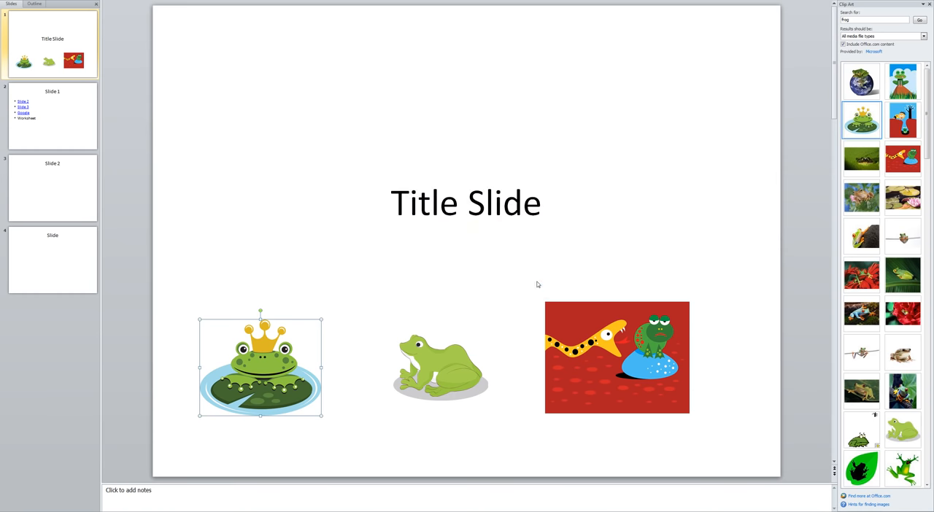
{"action": "mouse_move", "coordinate": [375, 455]}
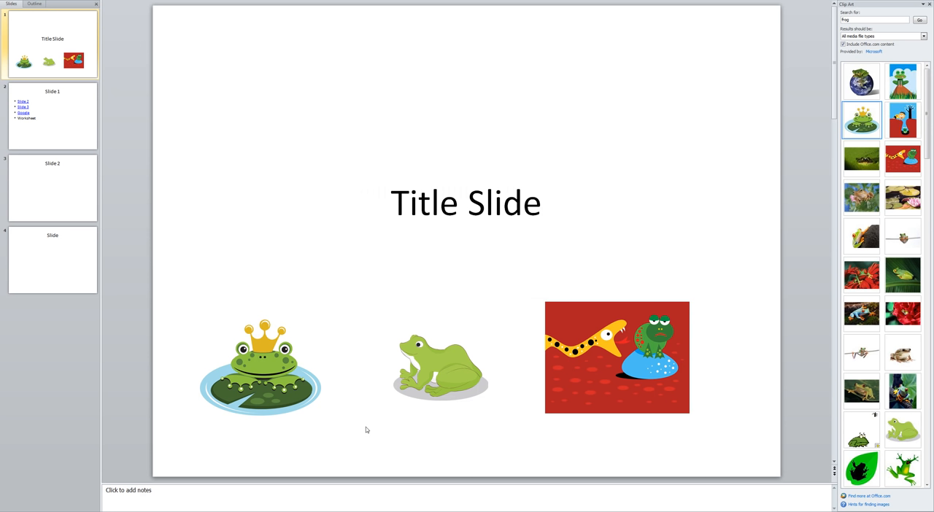
{"action": "mouse_move", "coordinate": [333, 321]}
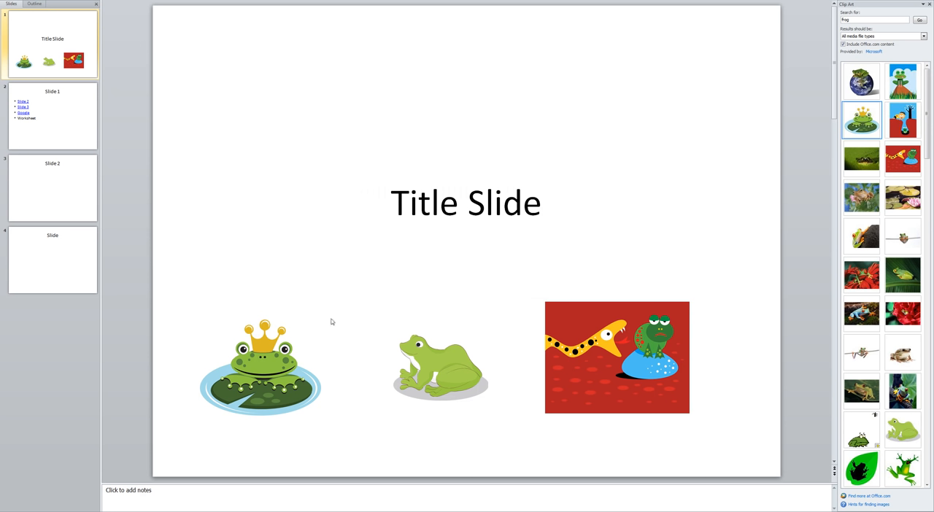
{"action": "mouse_move", "coordinate": [584, 149]}
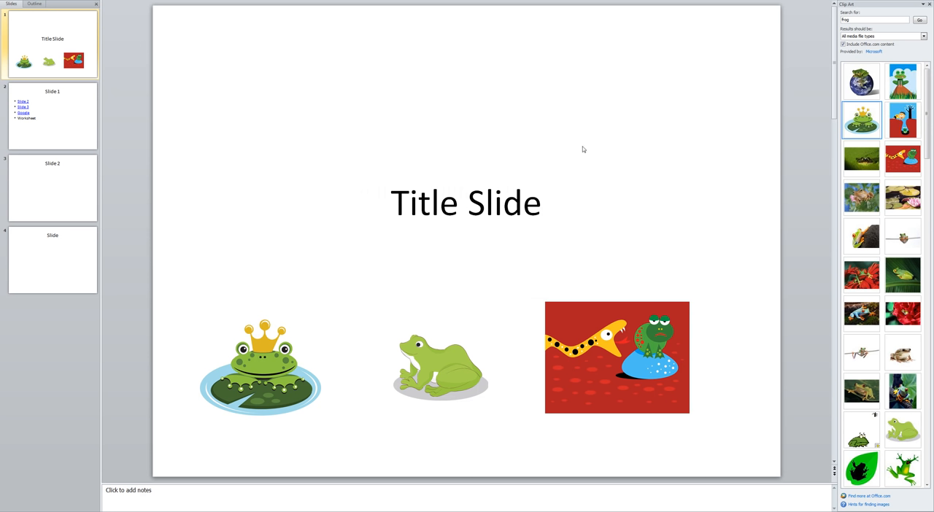
{"action": "left_click", "coordinate": [260, 365]}
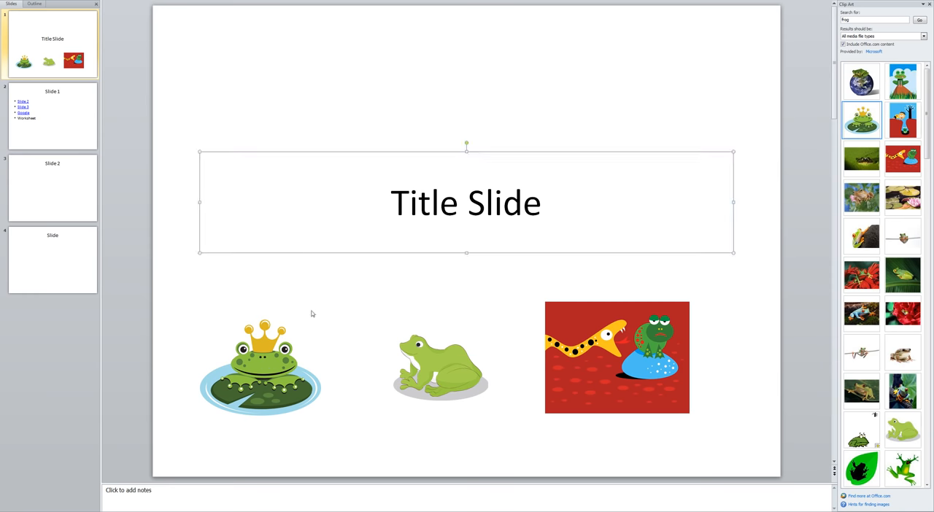
{"action": "left_click", "coordinate": [239, 125]}
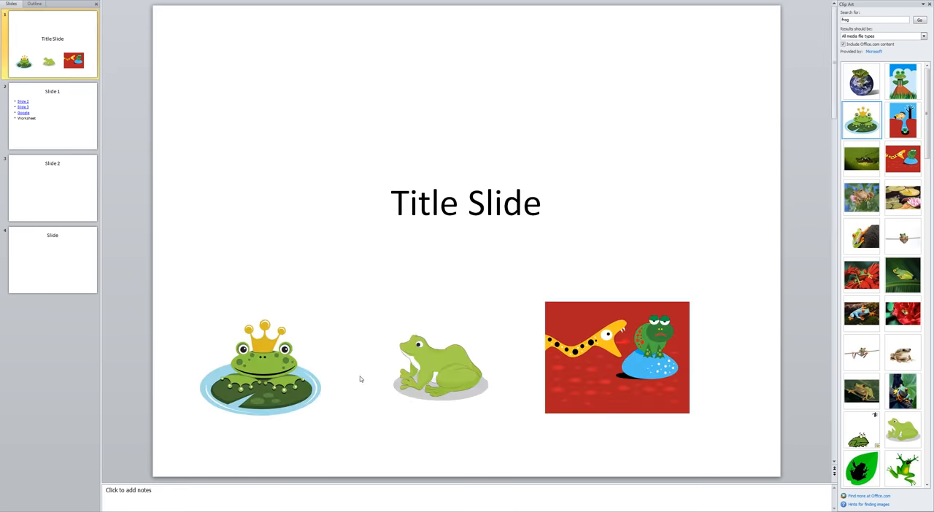
Step: Hyperlink the plain green sitting frog picture to Slide 2
{"action": "left_click", "coordinate": [441, 368]}
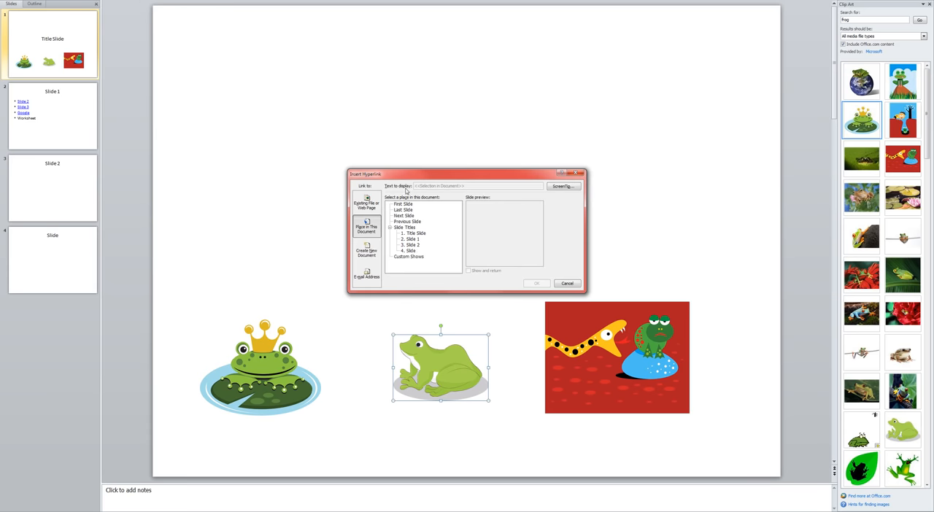
{"action": "left_click", "coordinate": [411, 246]}
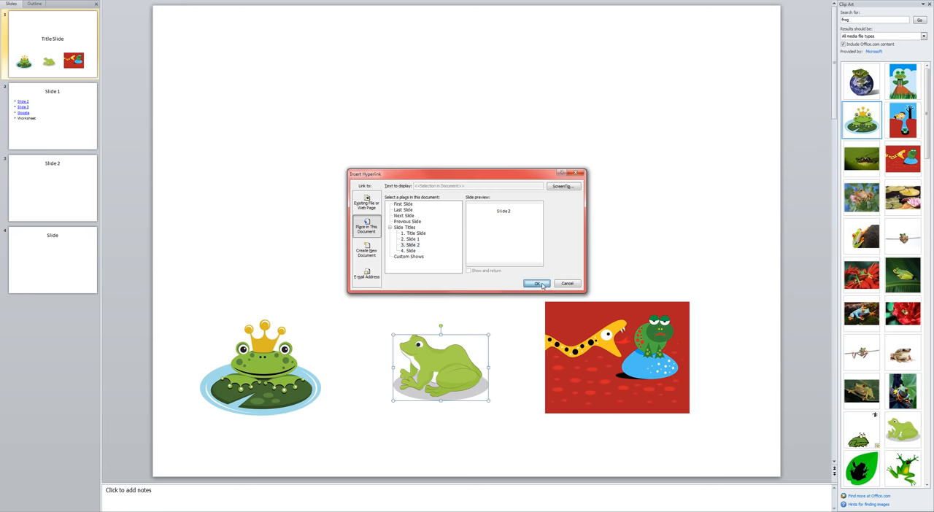
{"action": "left_click", "coordinate": [537, 283]}
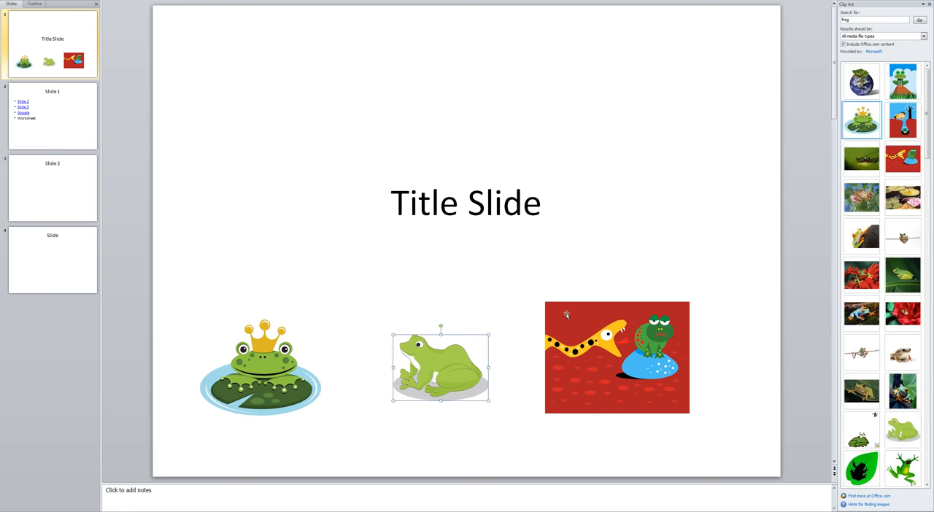
{"action": "mouse_move", "coordinate": [587, 452]}
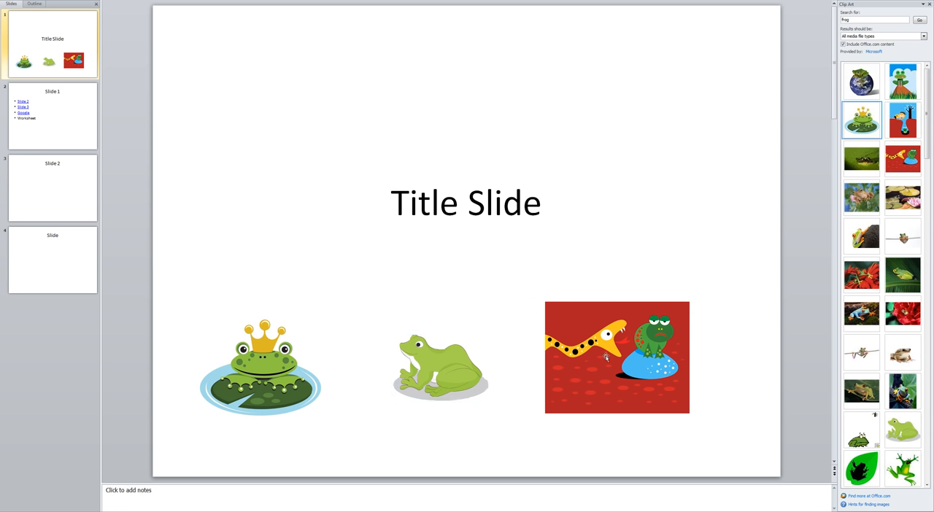
{"action": "left_click", "coordinate": [615, 356]}
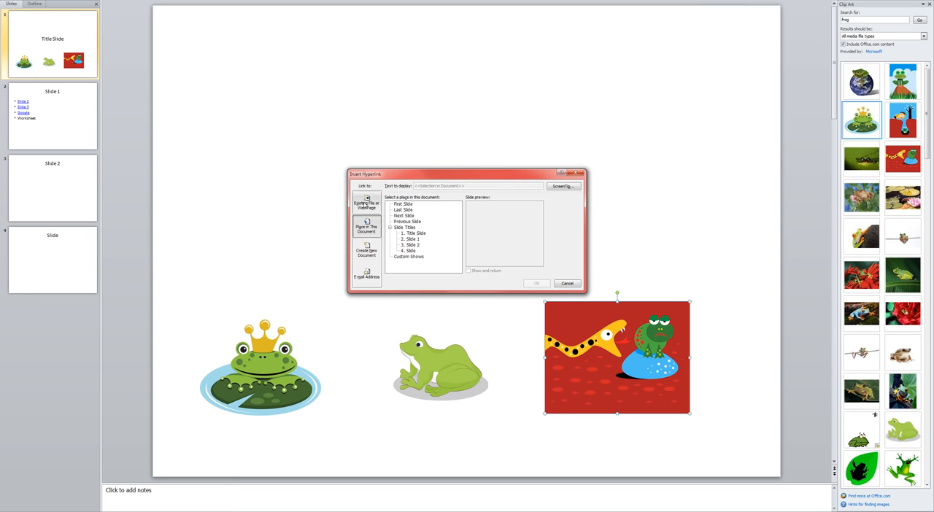
{"action": "left_click", "coordinate": [366, 201]}
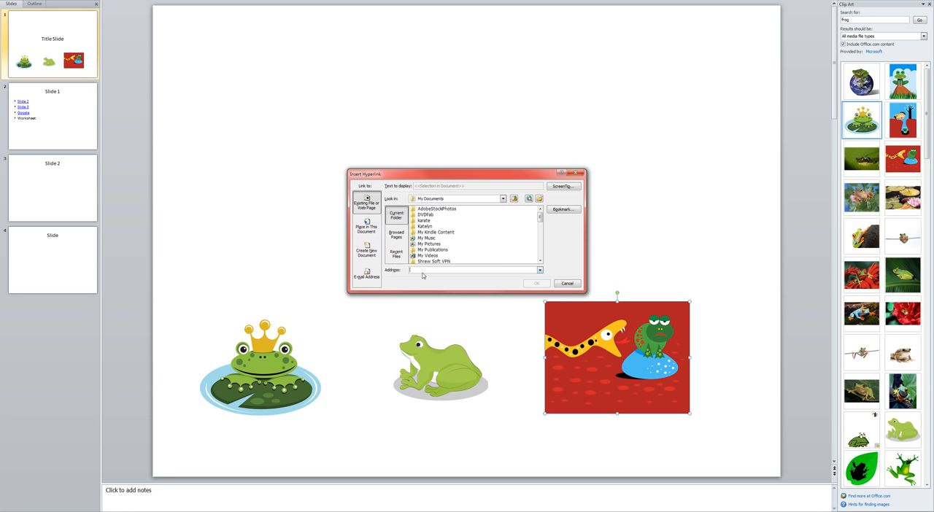
{"action": "type", "text": "http://www.google.com"}
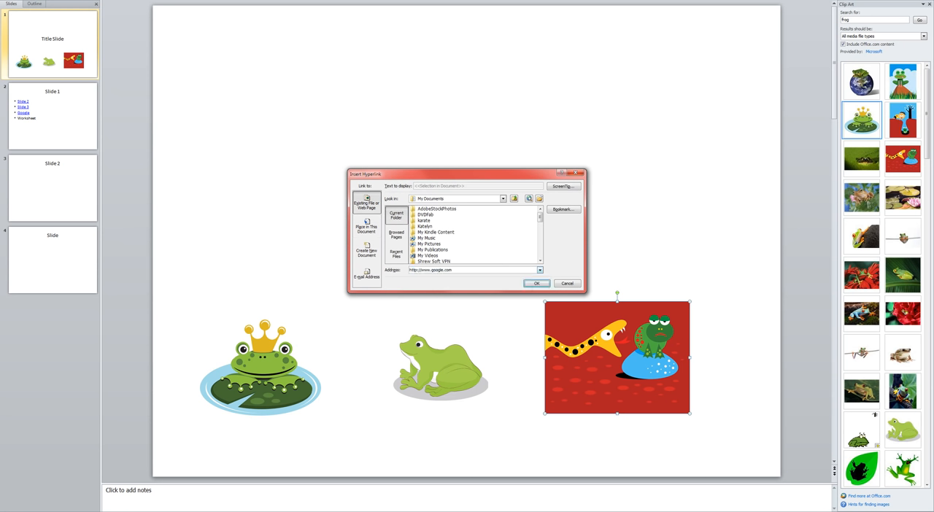
{"action": "left_click", "coordinate": [537, 283]}
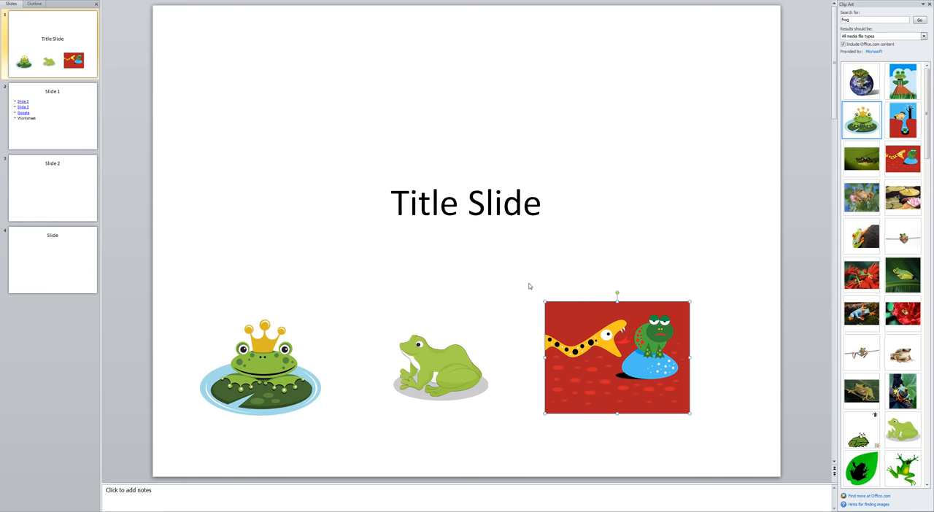